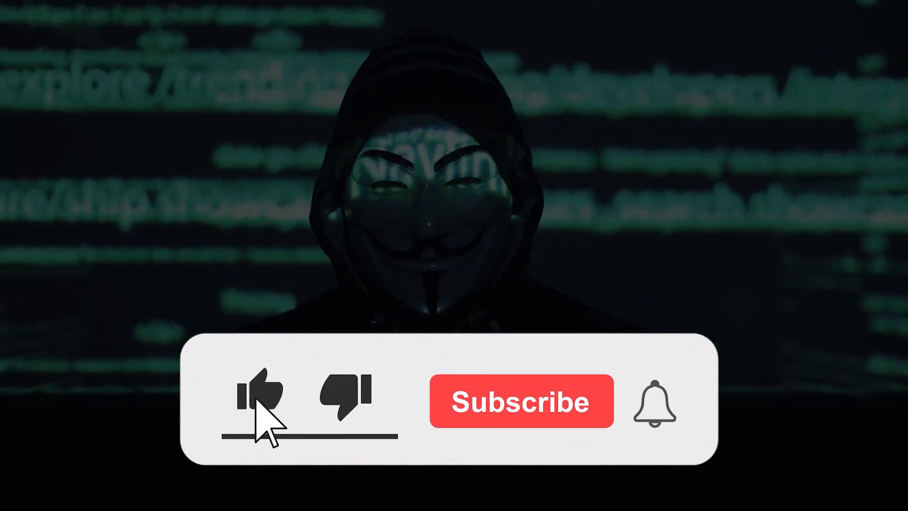
# Play the outro until Like, Subscribe and the notification bell all show as activated
pyautogui.click(521, 400)
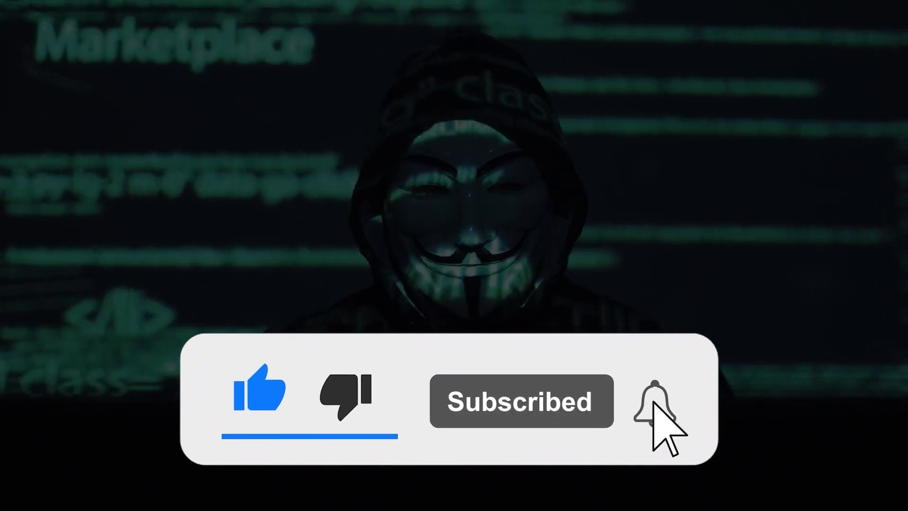
pyautogui.click(655, 400)
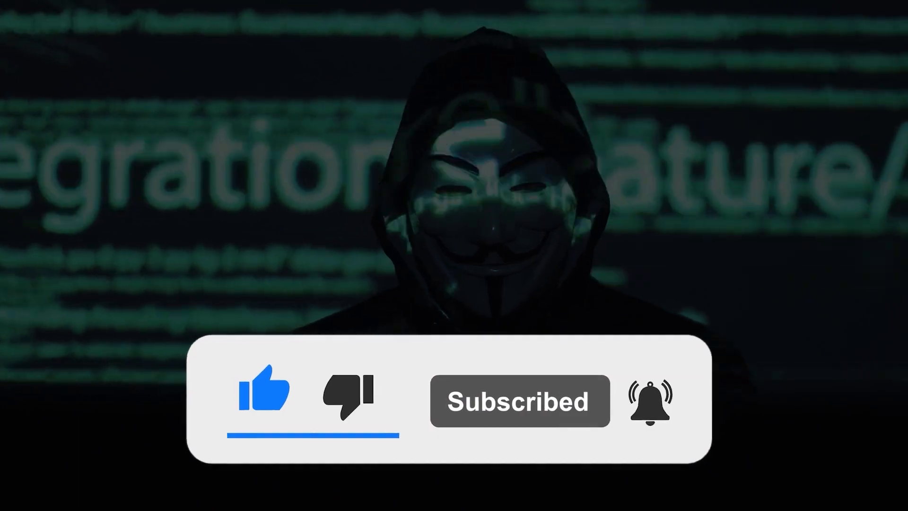